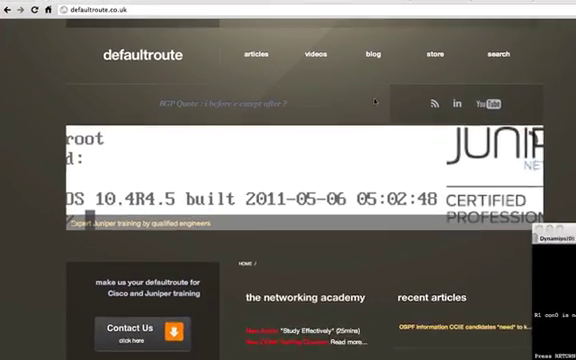
# - Show R1's routing table and R2's RIP routes, where R2 learns only 1.1.1.0
pyautogui.scroll(-3)
pyautogui.write('en')
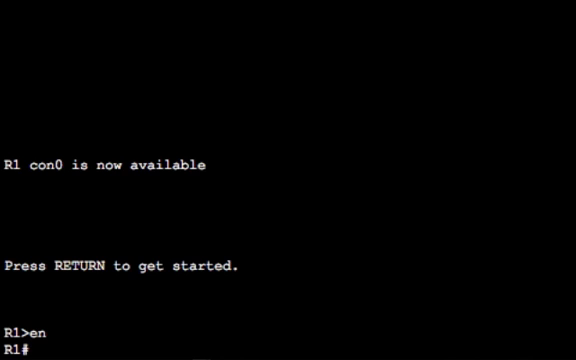
pyautogui.write('sh ip route')
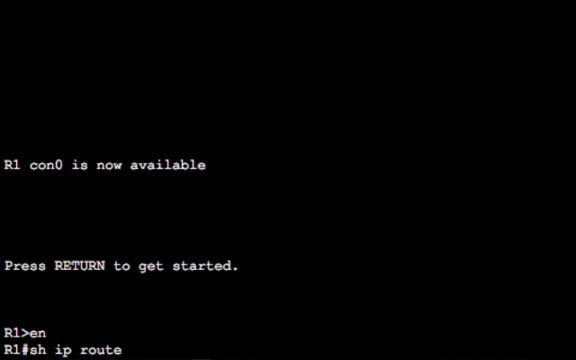
pyautogui.press('Return')
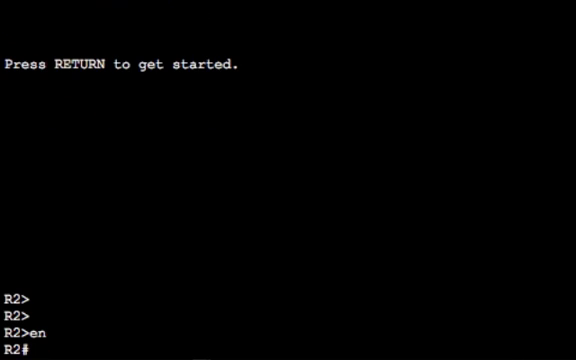
pyautogui.write('sh ip route rip')
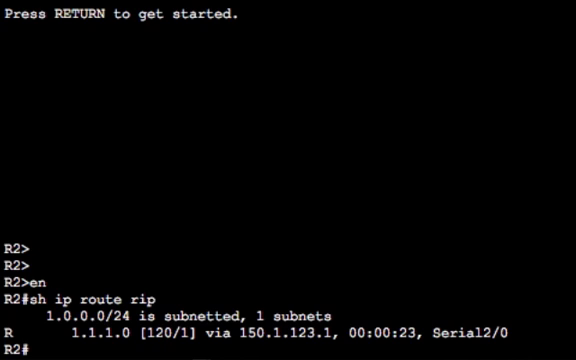
pyautogui.moveTo(333, 14)
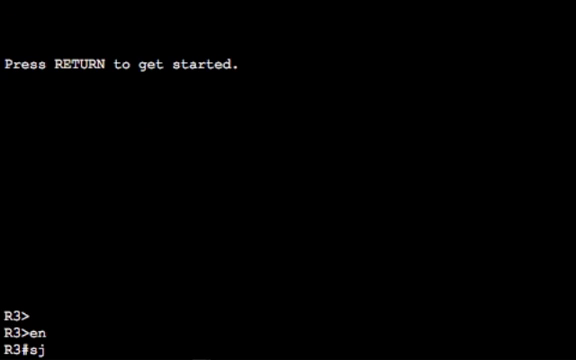
pyautogui.write('h ip route rip')
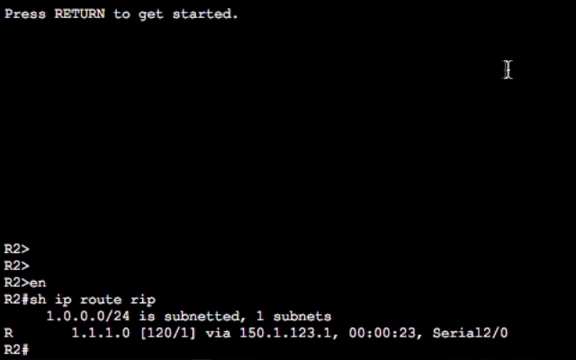
# - Run 'debug ip rip' on R2 and watch updates from 150.1.123.1 carrying only 1.1.1.0/24
pyautogui.write('debug ip rip')
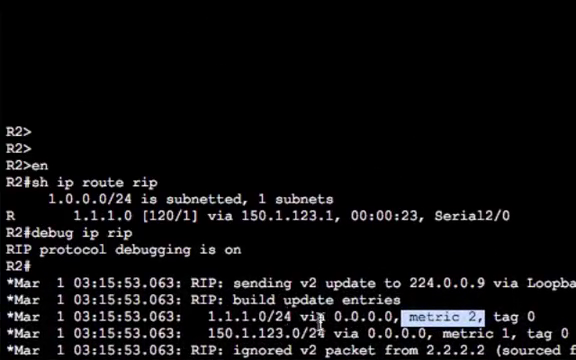
pyautogui.scroll(-3)
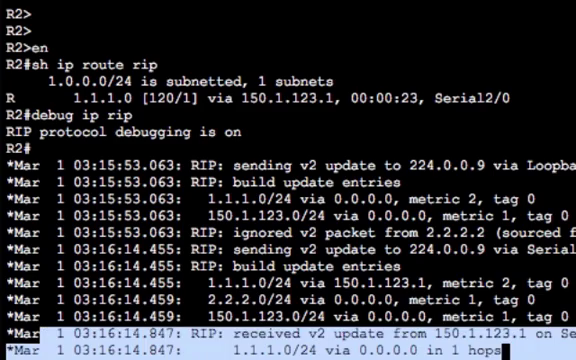
pyautogui.scroll(-3)
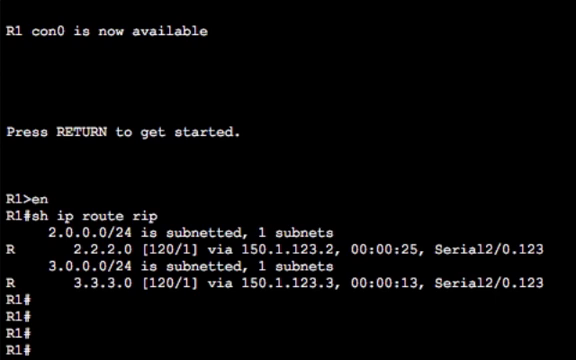
pyautogui.moveTo(150, 172)
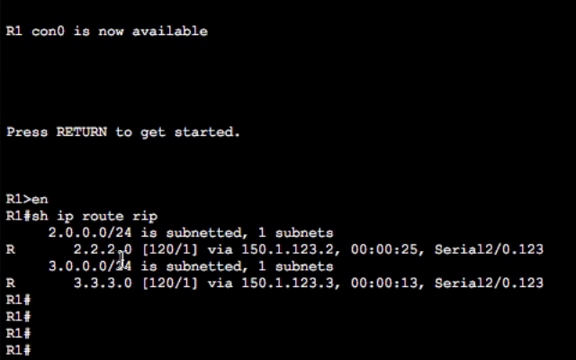
# - Apply 'no ip split-horizon' on R1's multipoint subinterface s2/0.123
pyautogui.write('conf t')
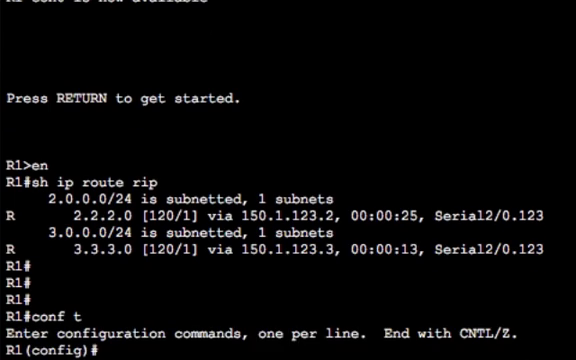
pyautogui.write('in')
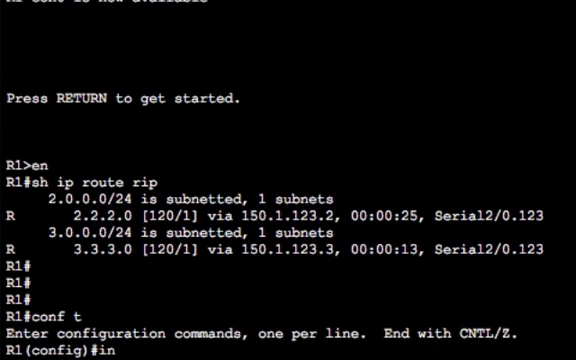
pyautogui.write('t')
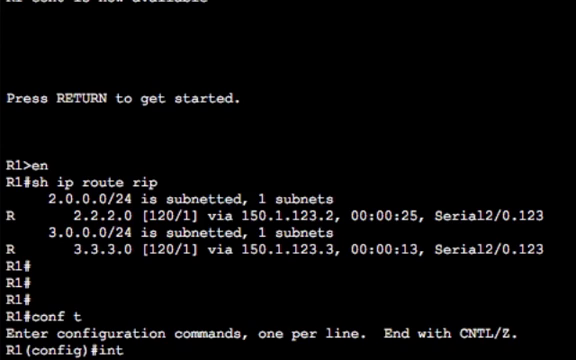
pyautogui.write('s2/0')
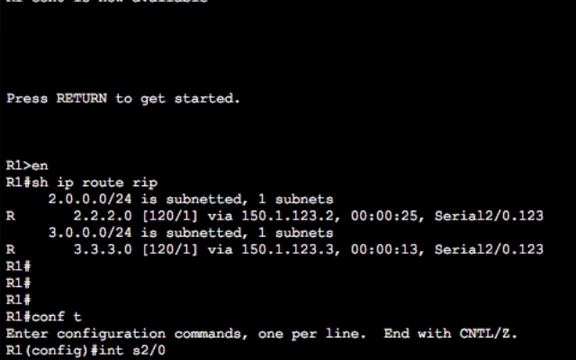
pyautogui.write('.123')
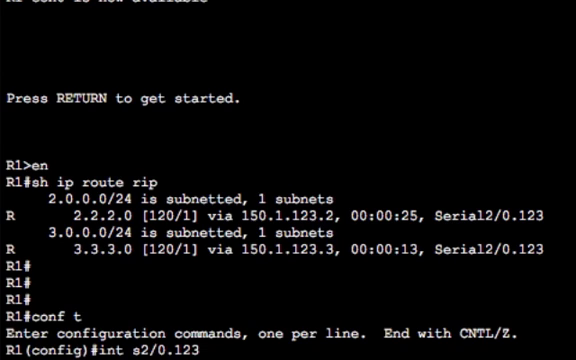
pyautogui.write('multipoint')
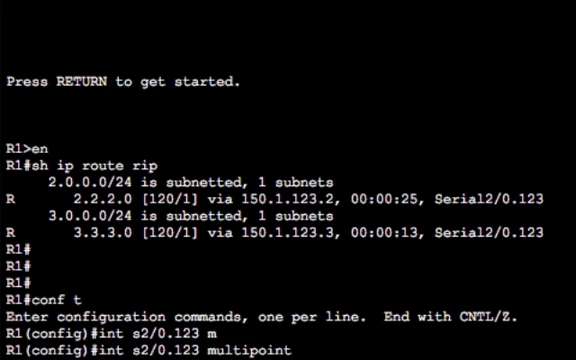
pyautogui.press('Return')
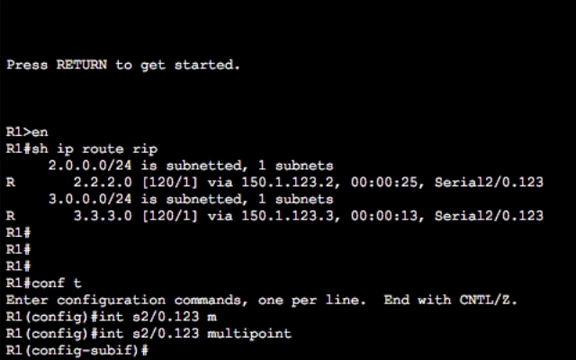
pyautogui.write('no ip')
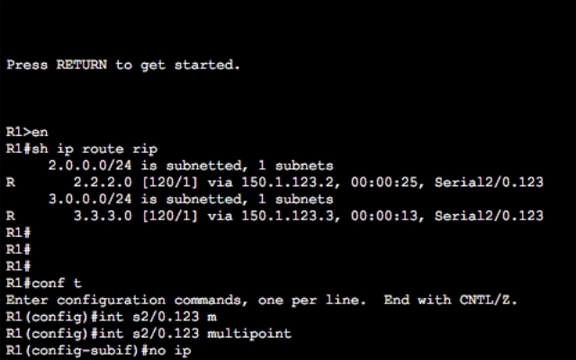
pyautogui.write('split-horizon')
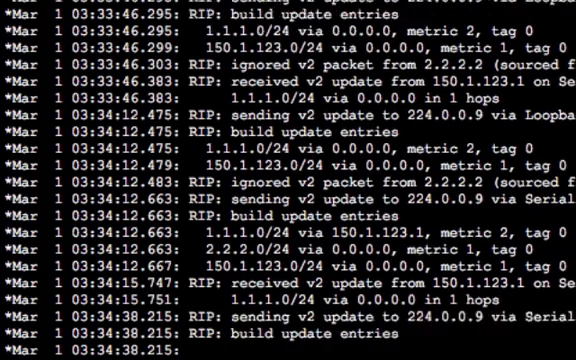
# - Scroll R2's RIP debug output to find 3.3.3.0/24 from 150.1.123.1 at 2 hops
pyautogui.scroll(-3)
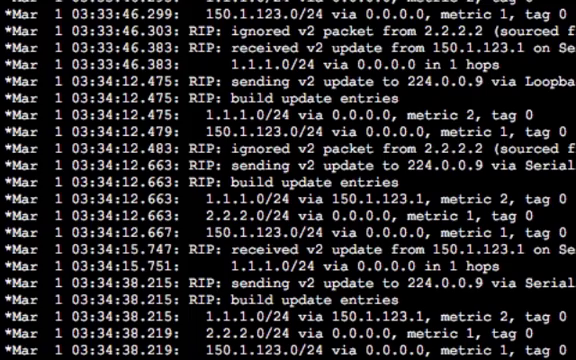
pyautogui.scroll(-3)
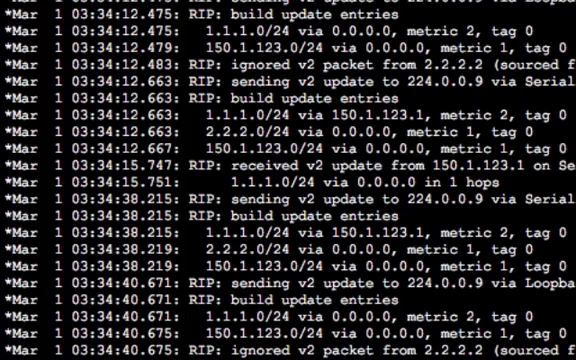
pyautogui.scroll(-3)
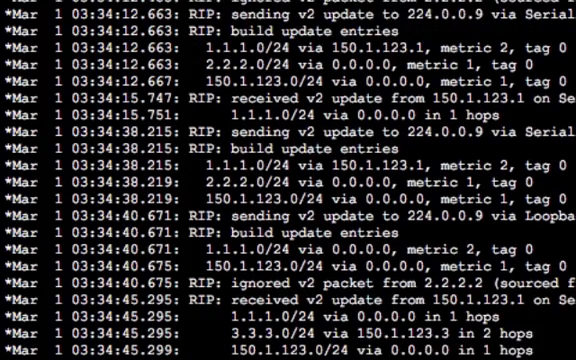
pyautogui.scroll(-3)
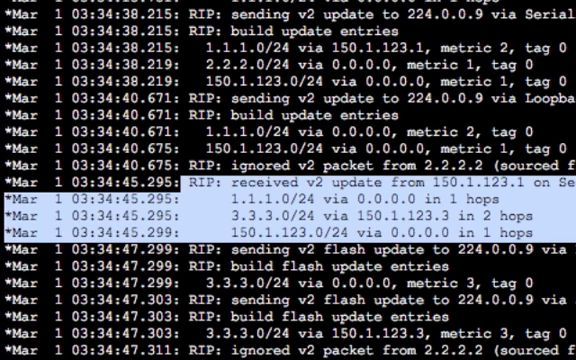
pyautogui.scroll(-3)
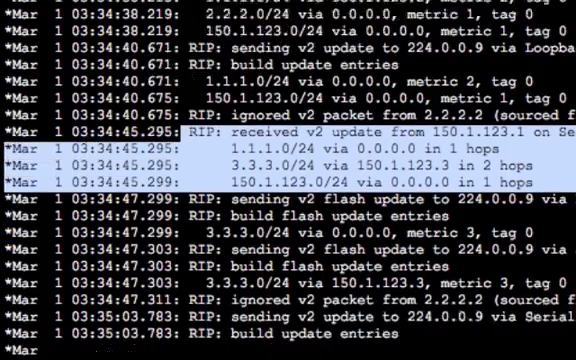
pyautogui.scroll(-3)
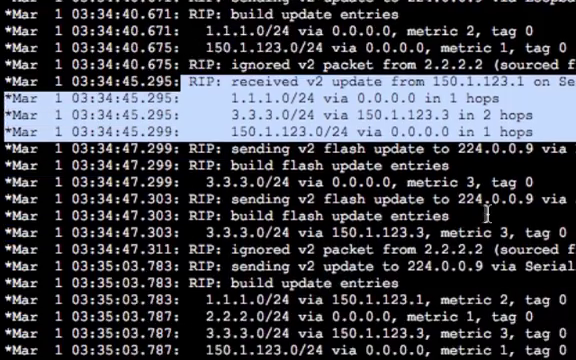
pyautogui.scroll(-3)
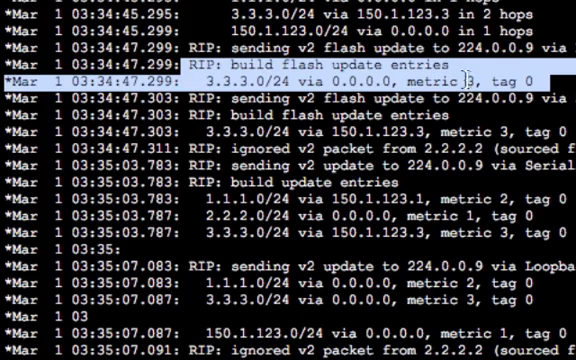
pyautogui.scroll(-3)
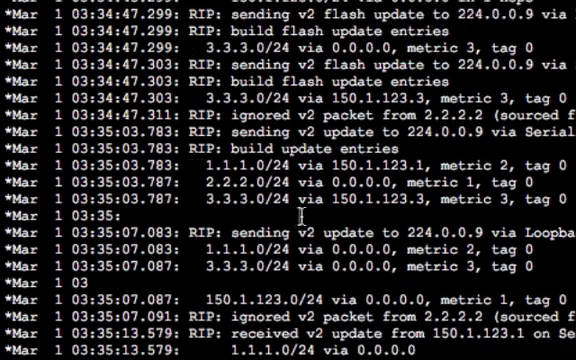
pyautogui.scroll(-3)
pyautogui.write('sh ip rip data')
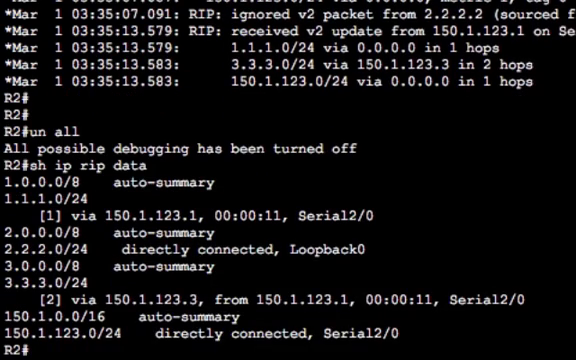
pyautogui.moveTo(489, 307)
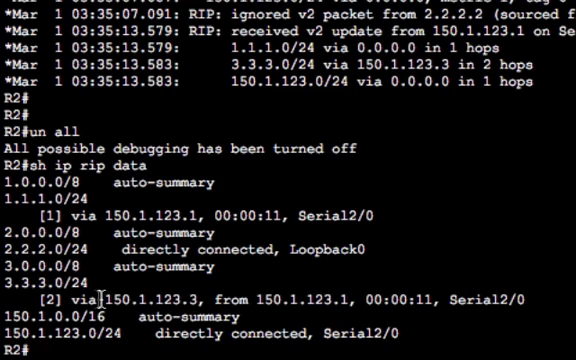
# - Stop all debugging on R2 and list its RIP database, showing 3.3.3.0/24 via 150.1.123.3
pyautogui.doubleClick(140, 291)
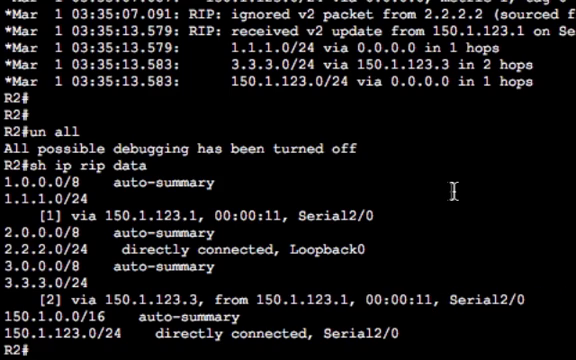
pyautogui.write('sh ip ri')
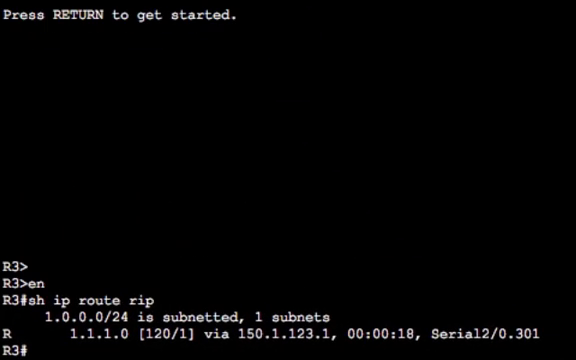
# - Check R3's RIP routes and database for 2.2.2.0/24 via 150.1.123.2
pyautogui.write('sh ip route rip')
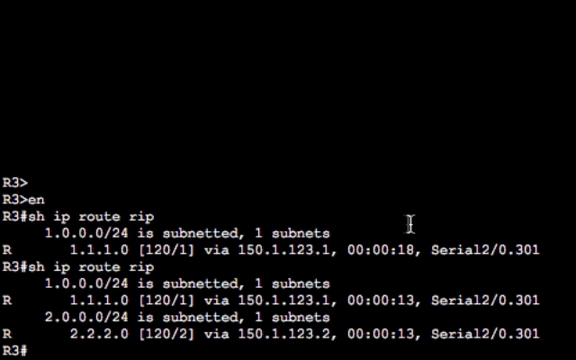
pyautogui.write('sh ip rip database')
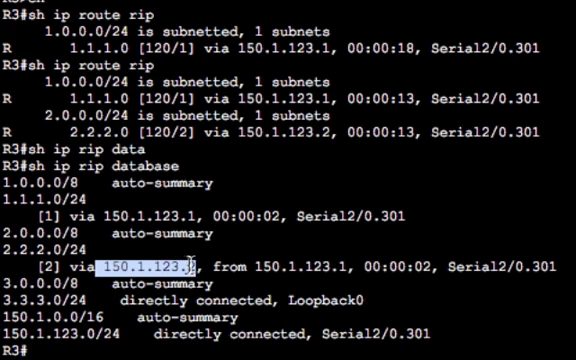
pyautogui.moveTo(365, 250)
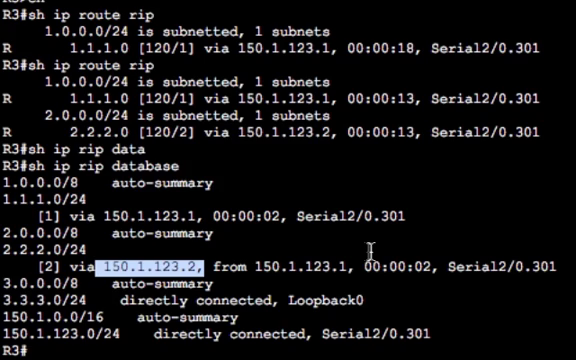
pyautogui.moveTo(205, 160)
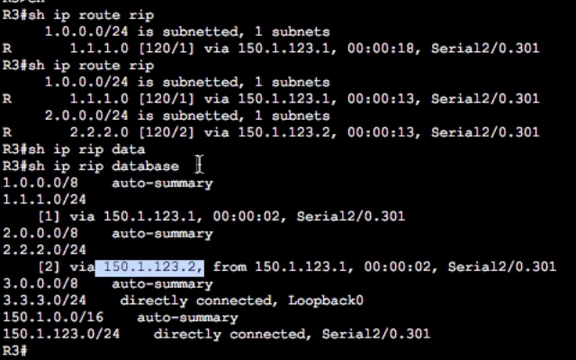